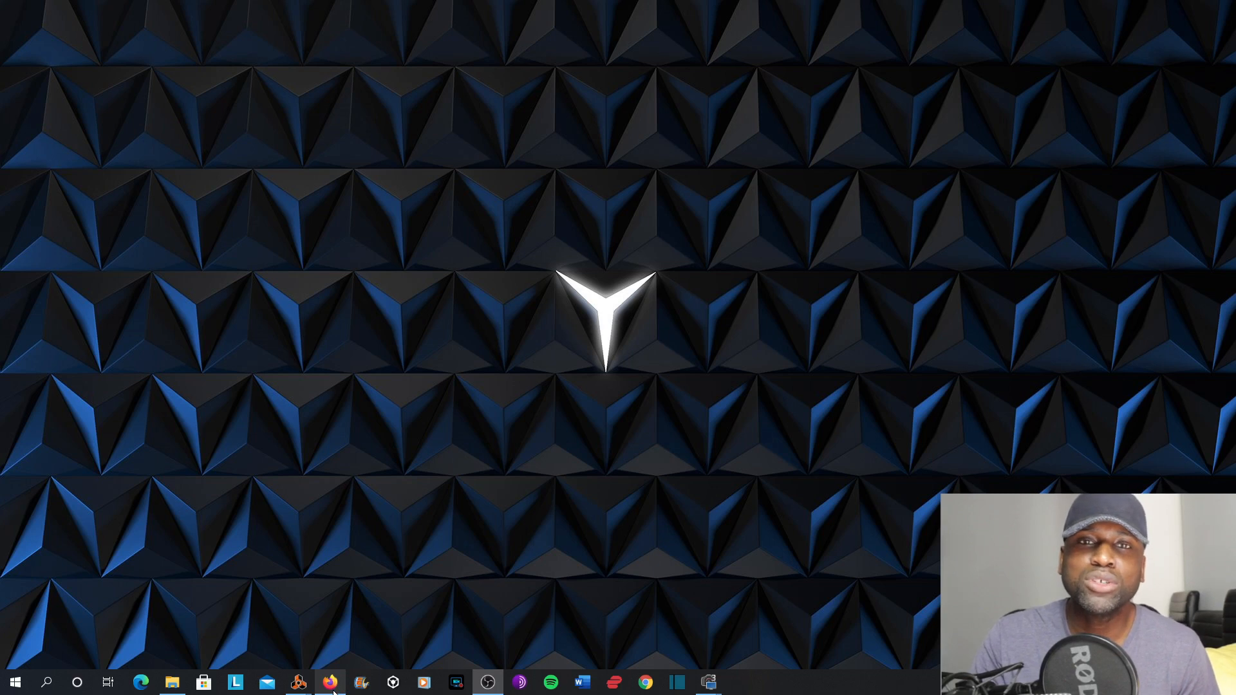
# Step: Browse the Shotcut website in Firefox, then launch Shotcut from the taskbar
pyautogui.click(329, 681)
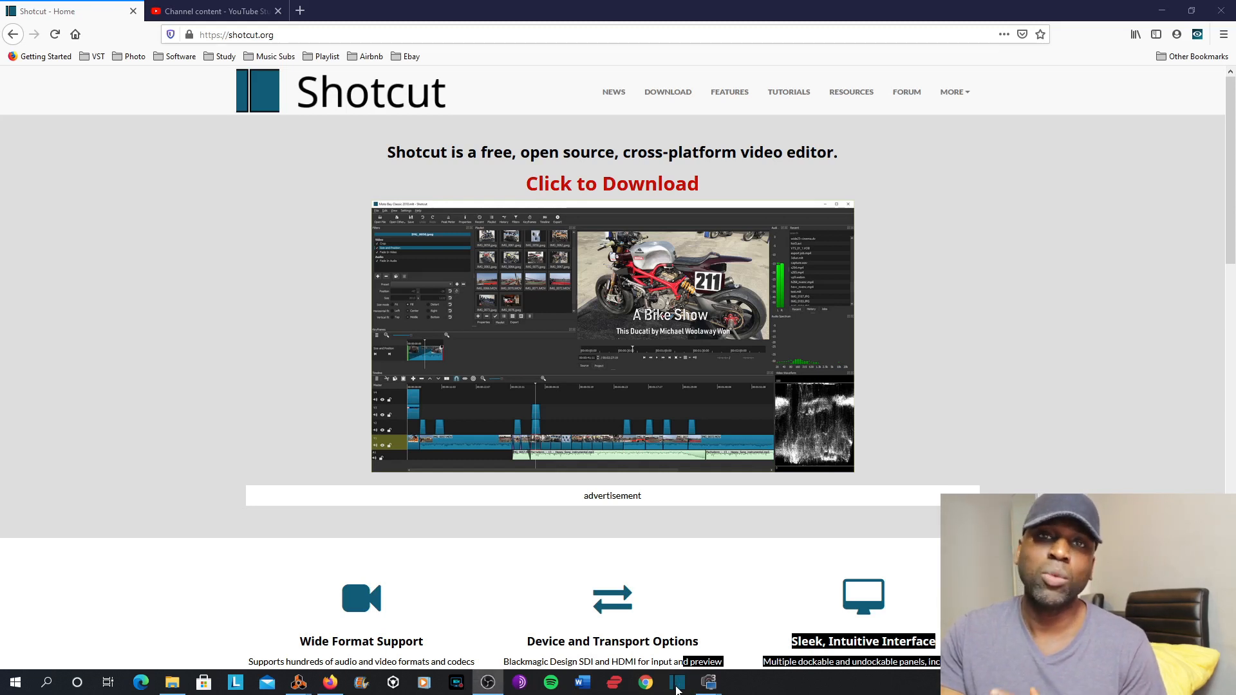
pyautogui.click(676, 682)
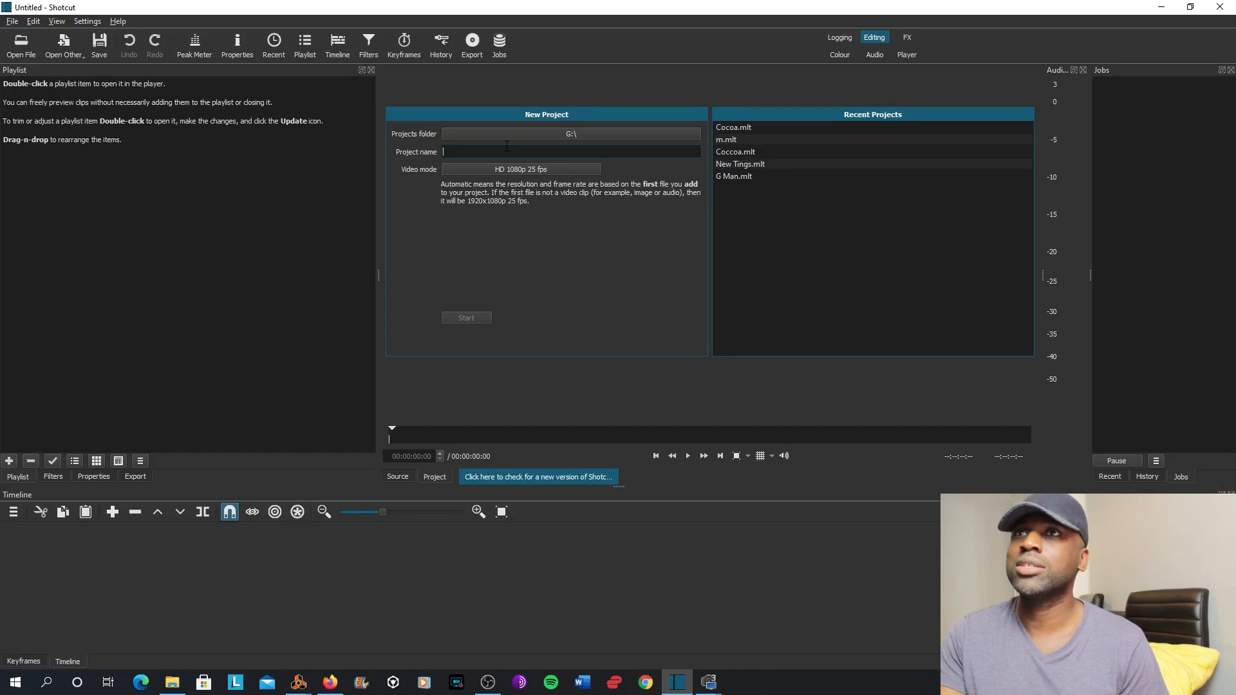
# Step: Name the new project 'Cocoa' and start it
pyautogui.write('Cocoa')
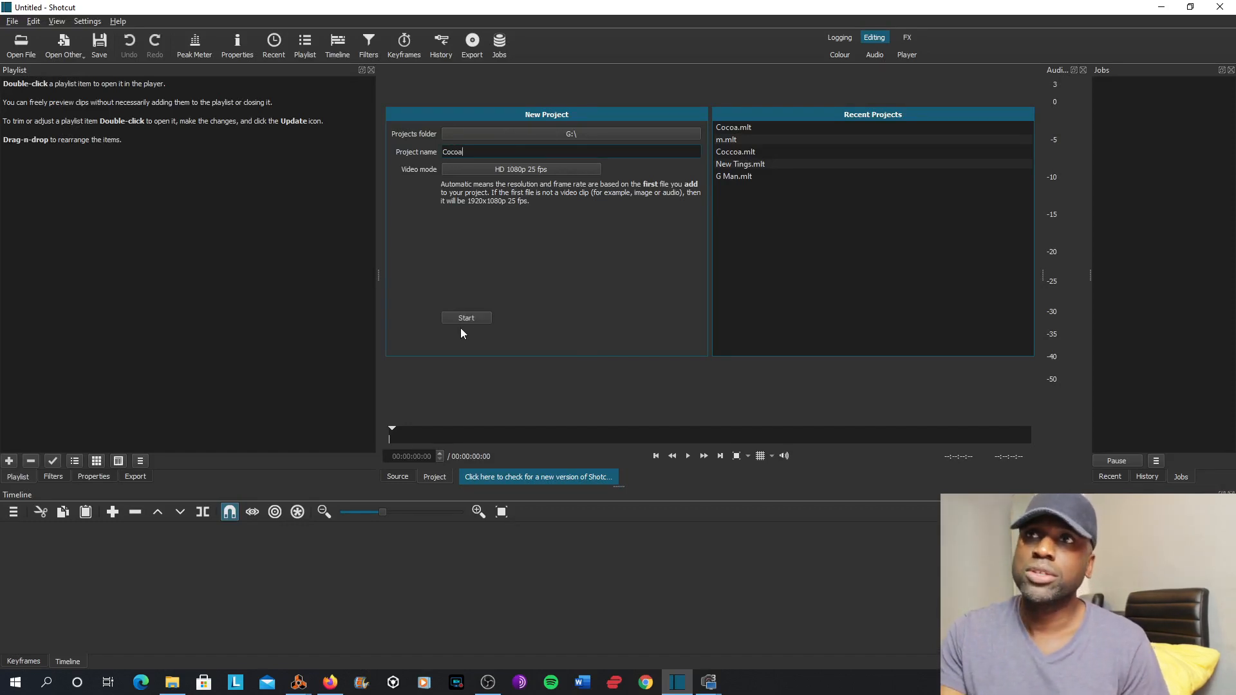
pyautogui.click(466, 317)
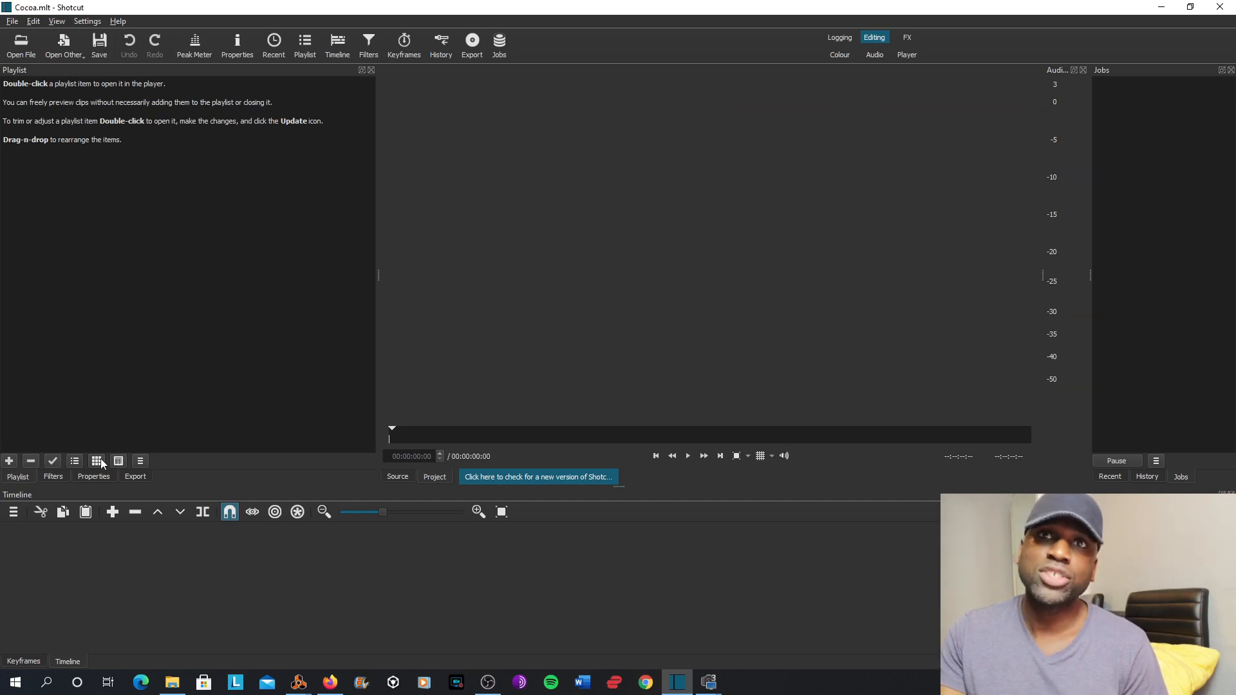
pyautogui.moveTo(109, 486)
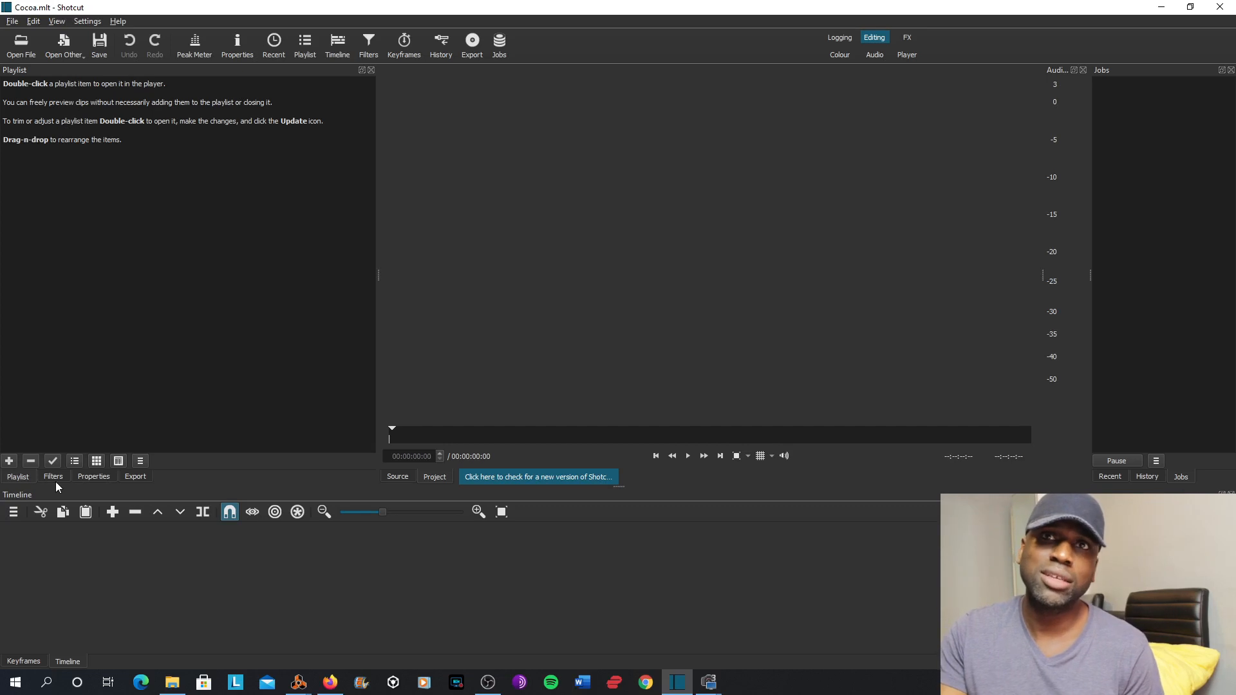
pyautogui.moveTo(195, 459)
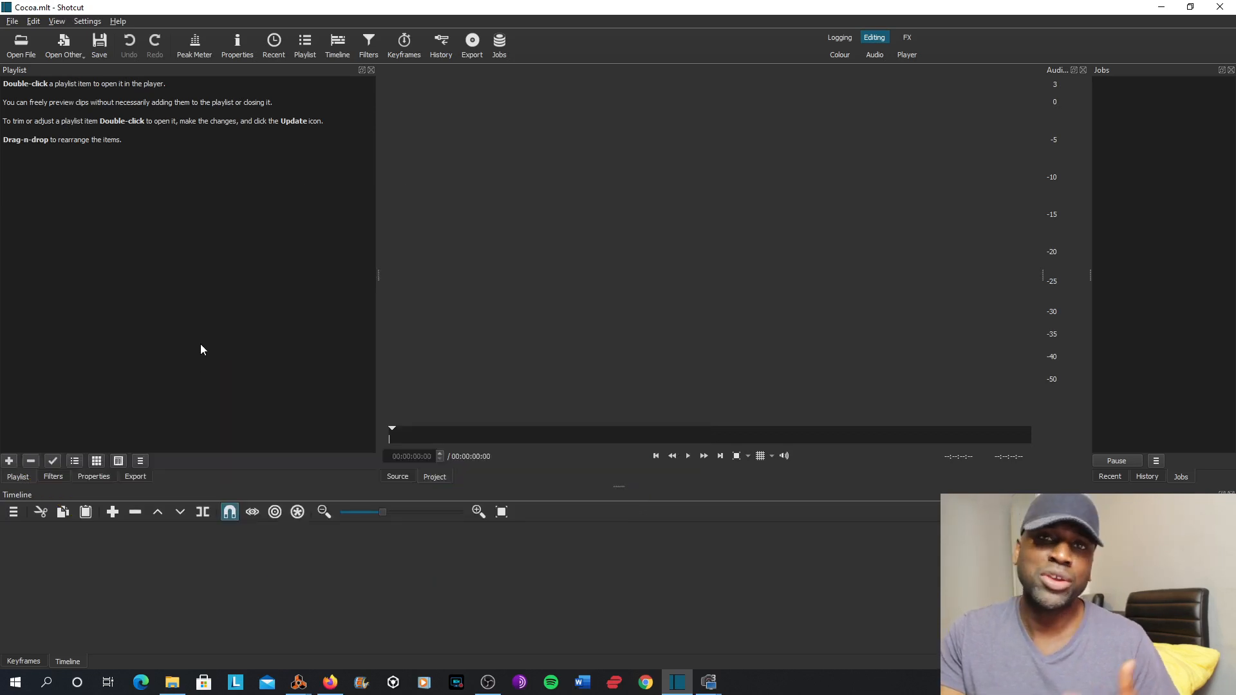
pyautogui.moveTo(216, 352)
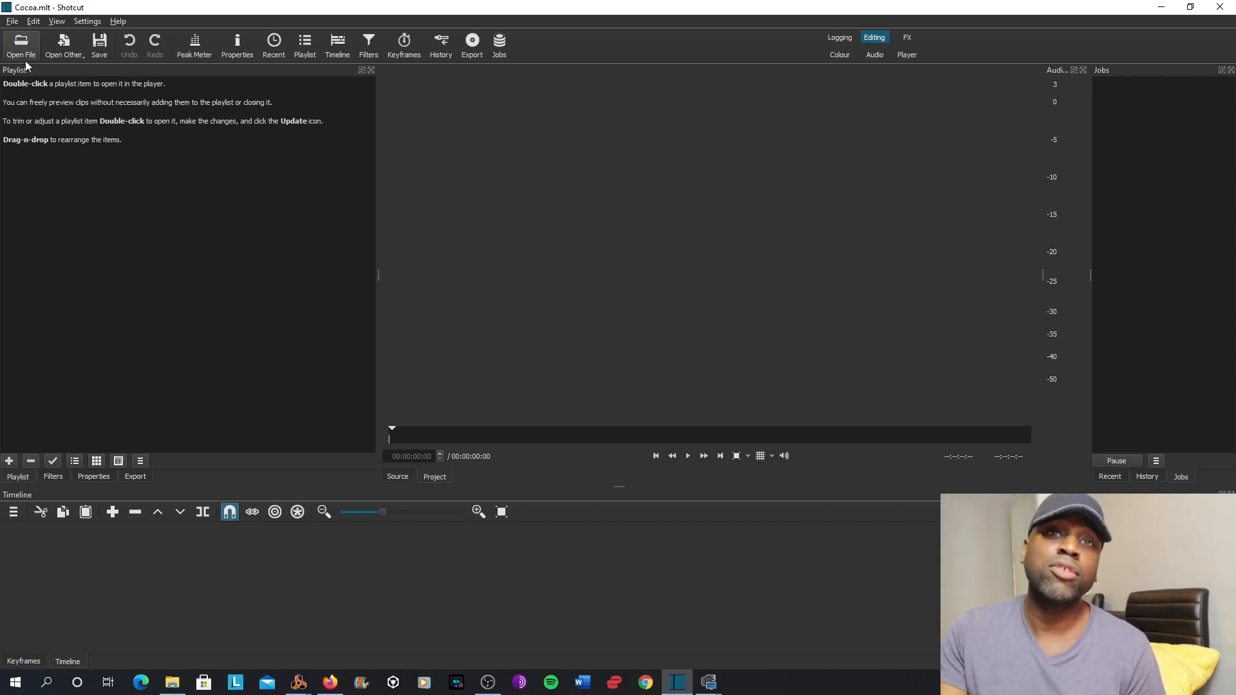
# Step: Import the Cocoa song, portrait photo and short video from the Tracks folder
pyautogui.click(18, 42)
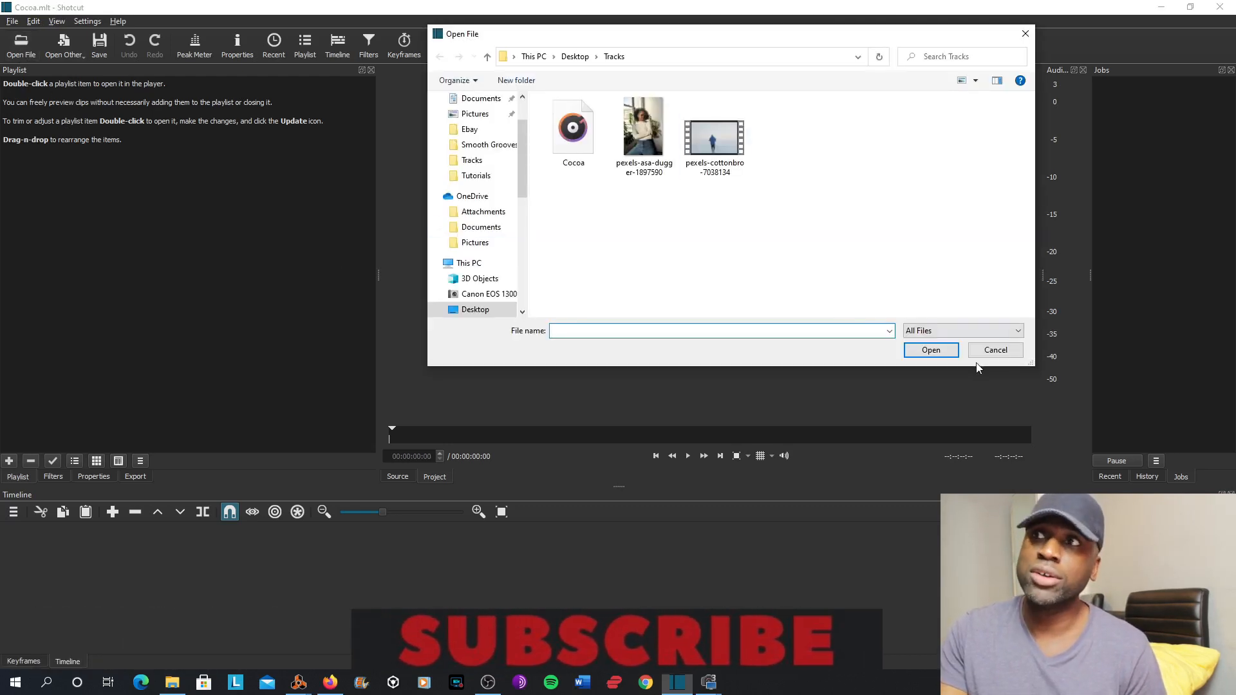
pyautogui.click(995, 351)
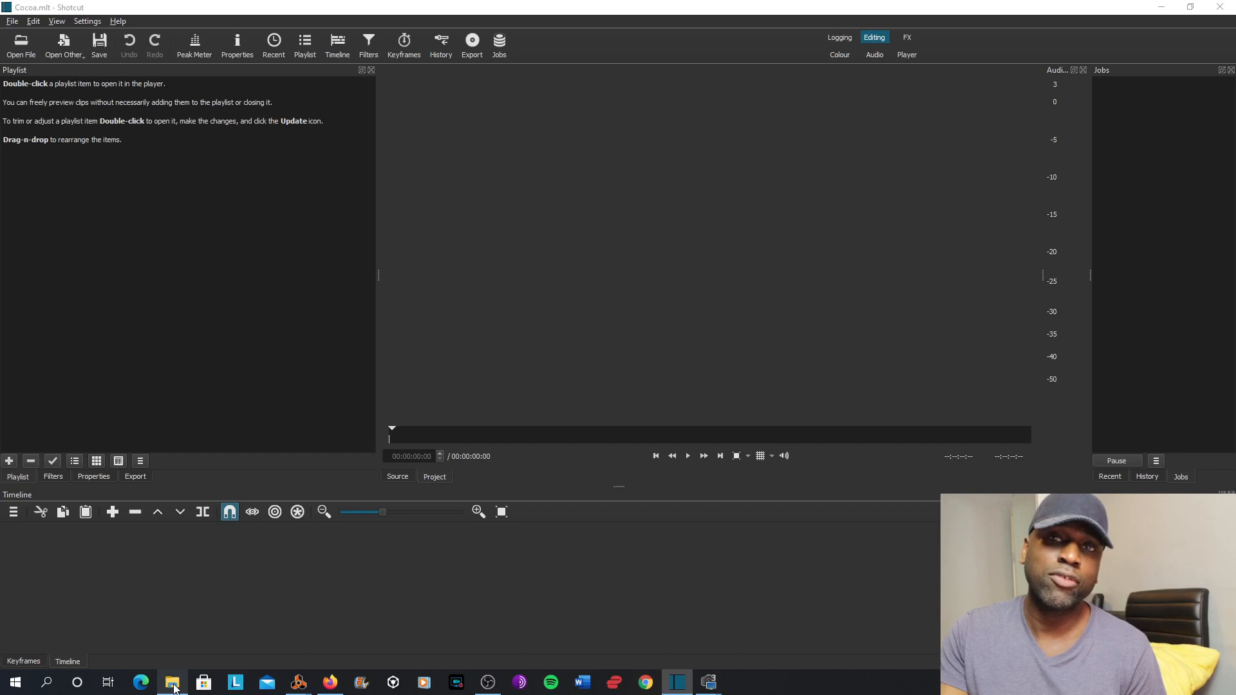
pyautogui.click(172, 682)
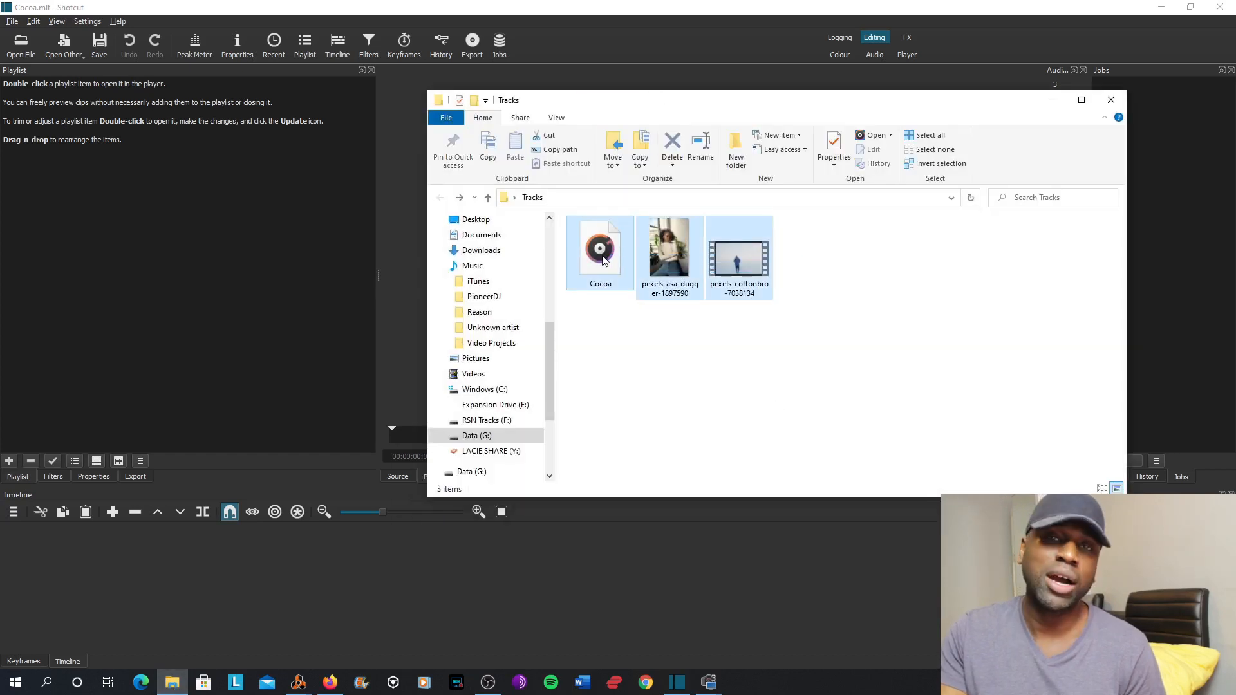
pyautogui.doubleClick(600, 246)
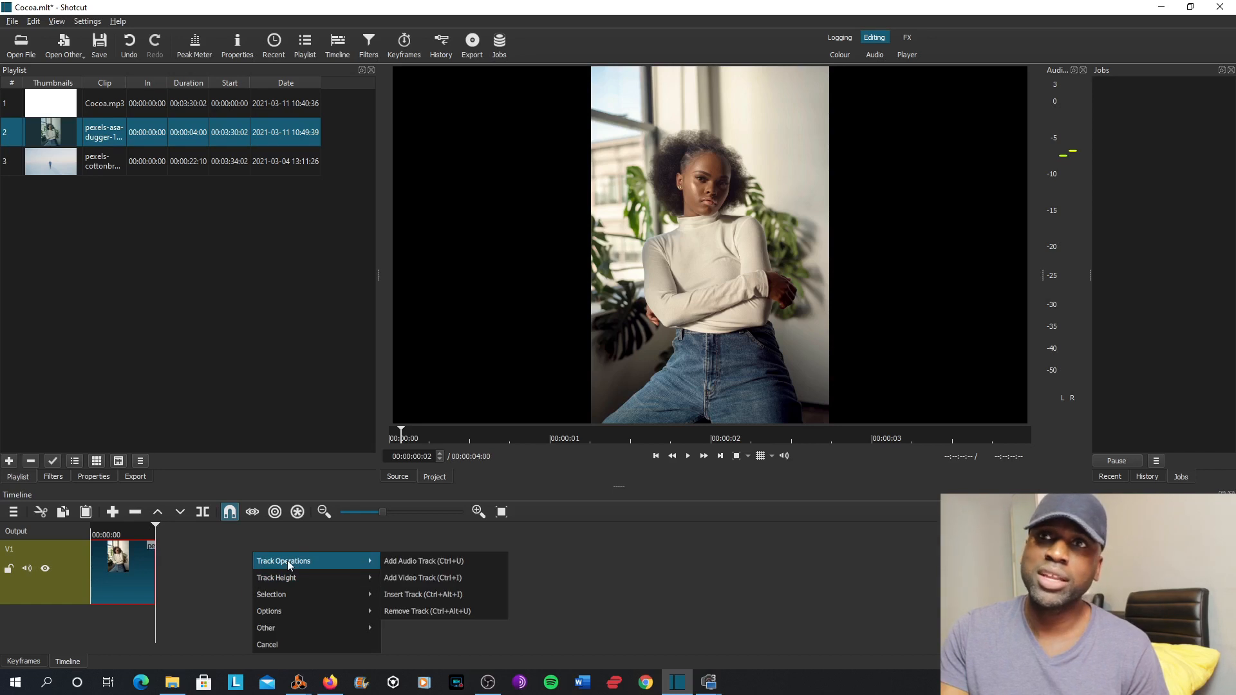
# Step: Add audio track A1 holding Cocoa.mp3 below the photo
pyautogui.click(423, 561)
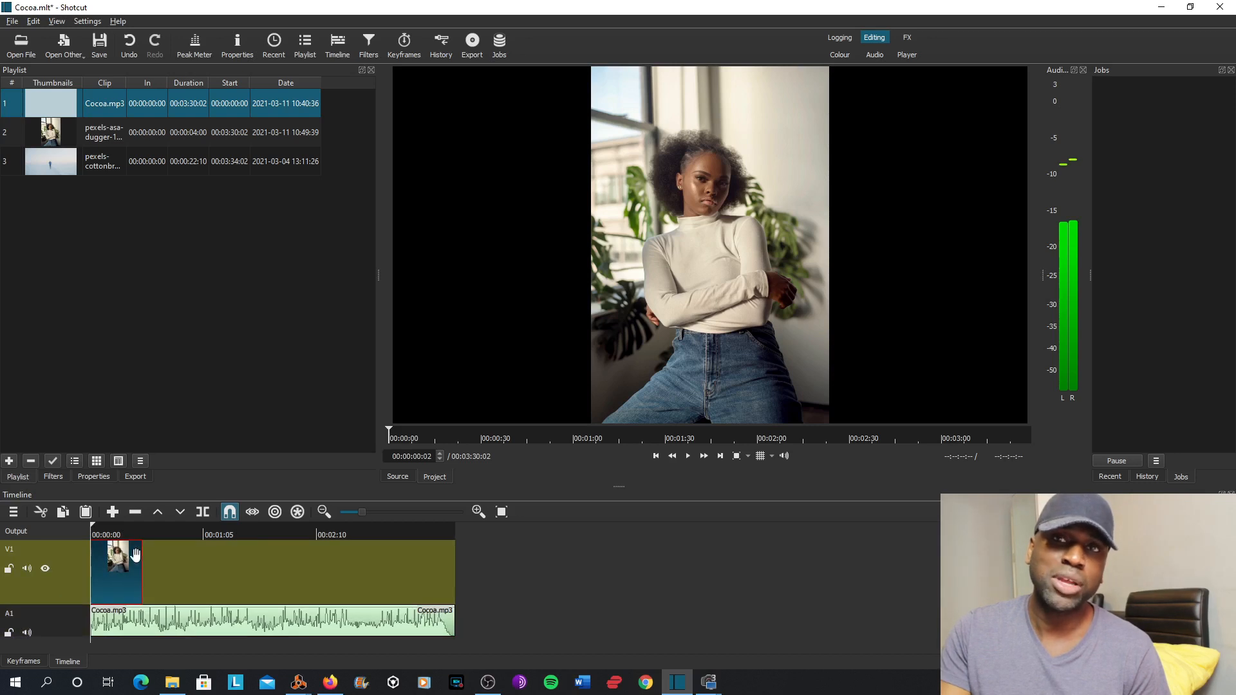
pyautogui.moveTo(153, 631)
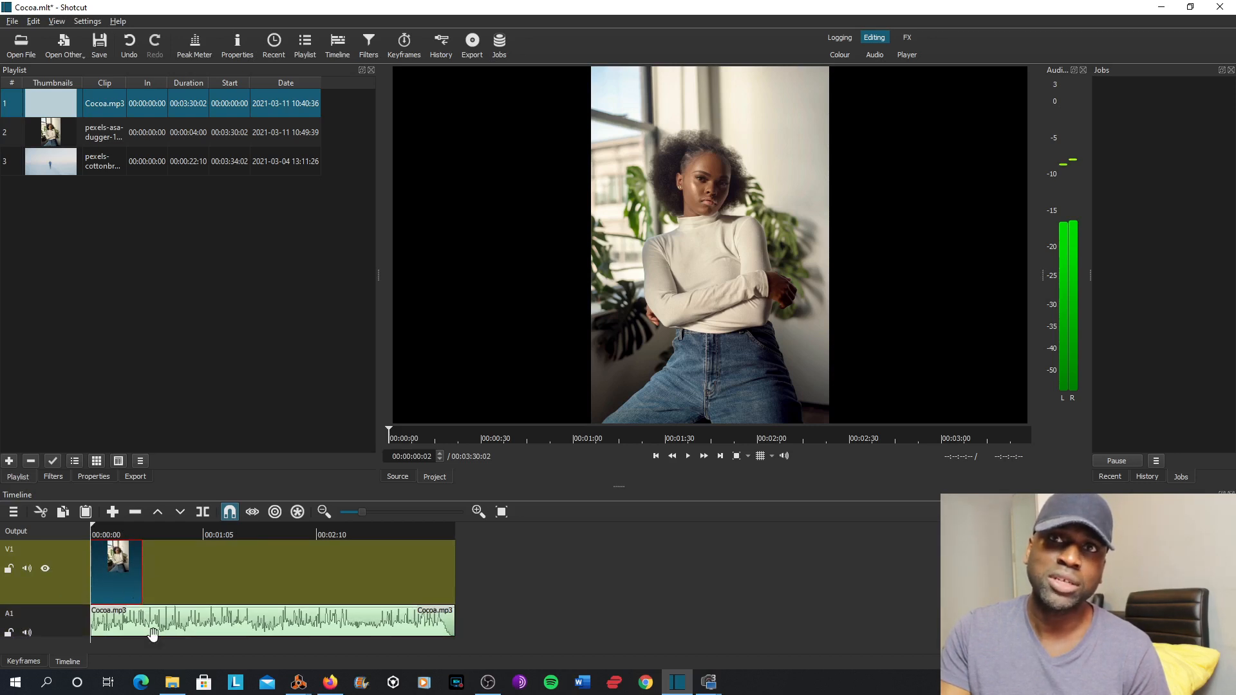
# Step: Drag the photo clip's right edge to the end of Cocoa.mp3
pyautogui.click(240, 630)
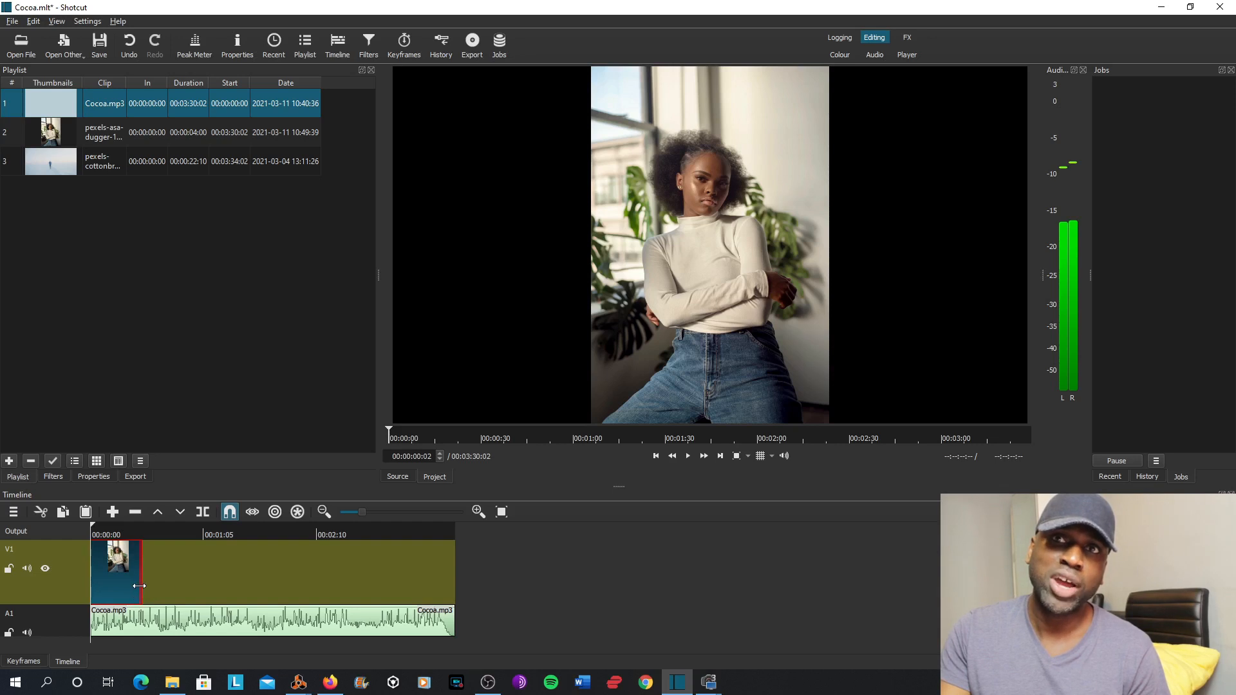
pyautogui.moveTo(142, 571); pyautogui.dragTo(453, 572)
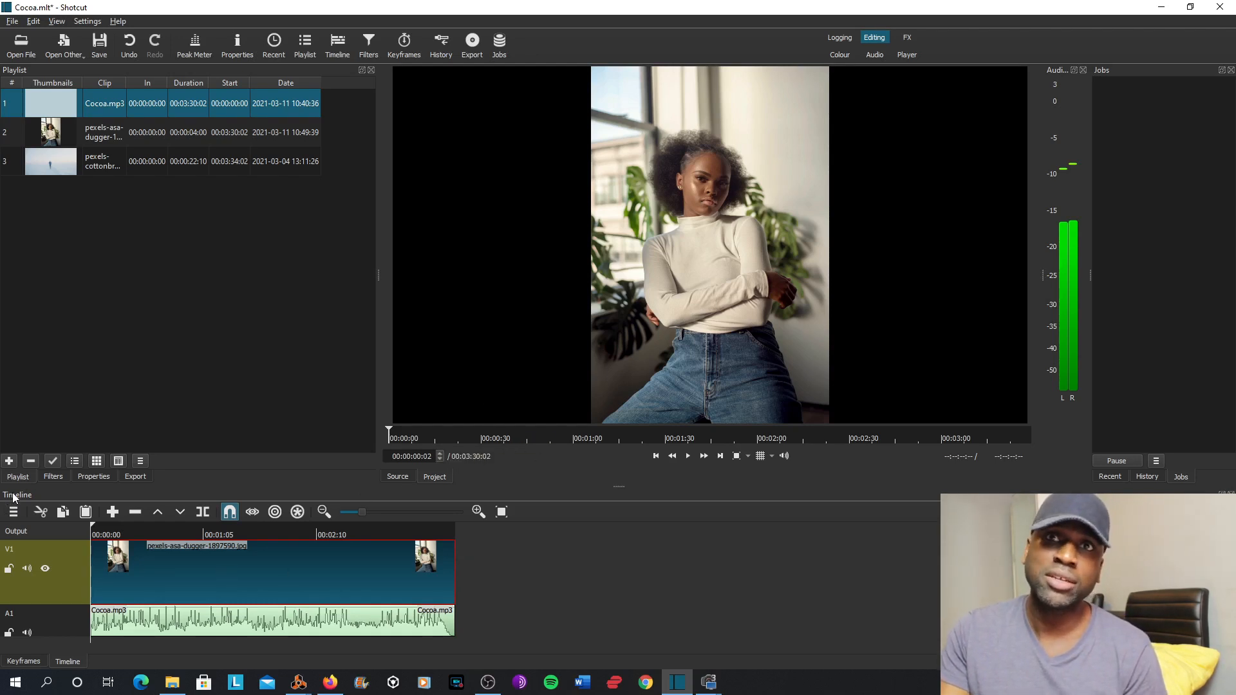
# Step: Add a Size, Position & Rotate filter to the photo clip
pyautogui.click(53, 477)
pyautogui.write('s')
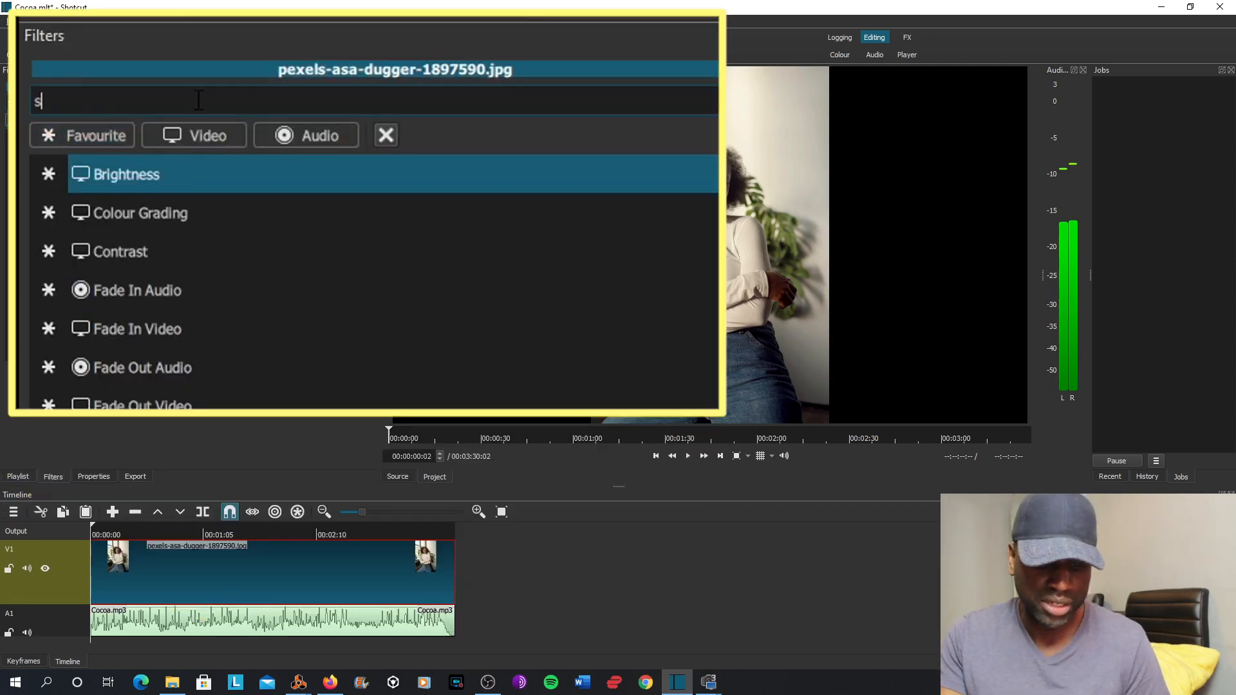
pyautogui.write('ize')
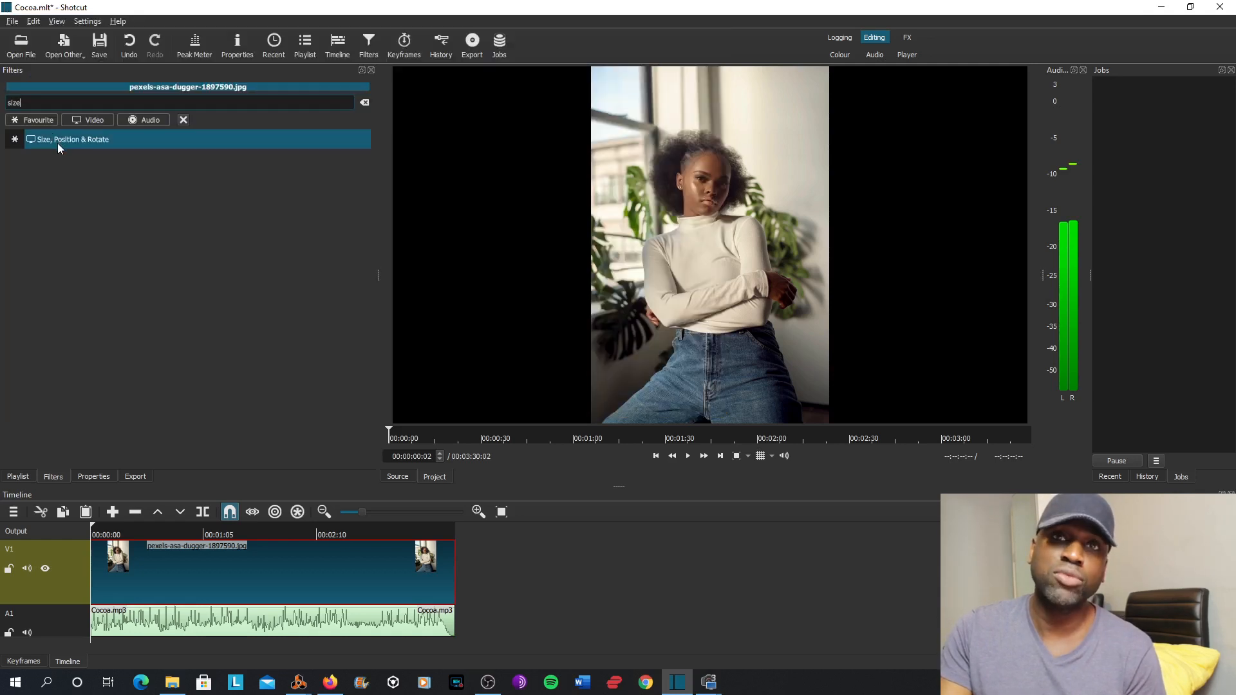
pyautogui.click(74, 140)
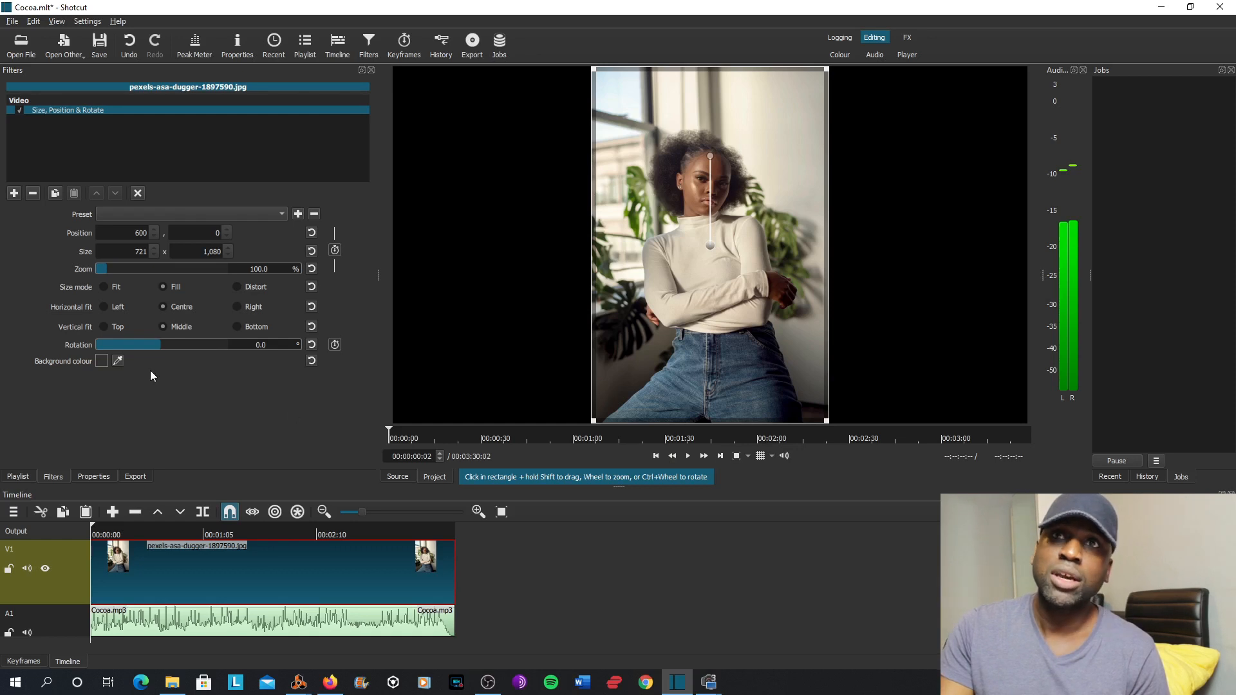
# Step: Zoom the photo to 287% and shift it down to frame the face
pyautogui.moveTo(98, 269); pyautogui.dragTo(118, 269)
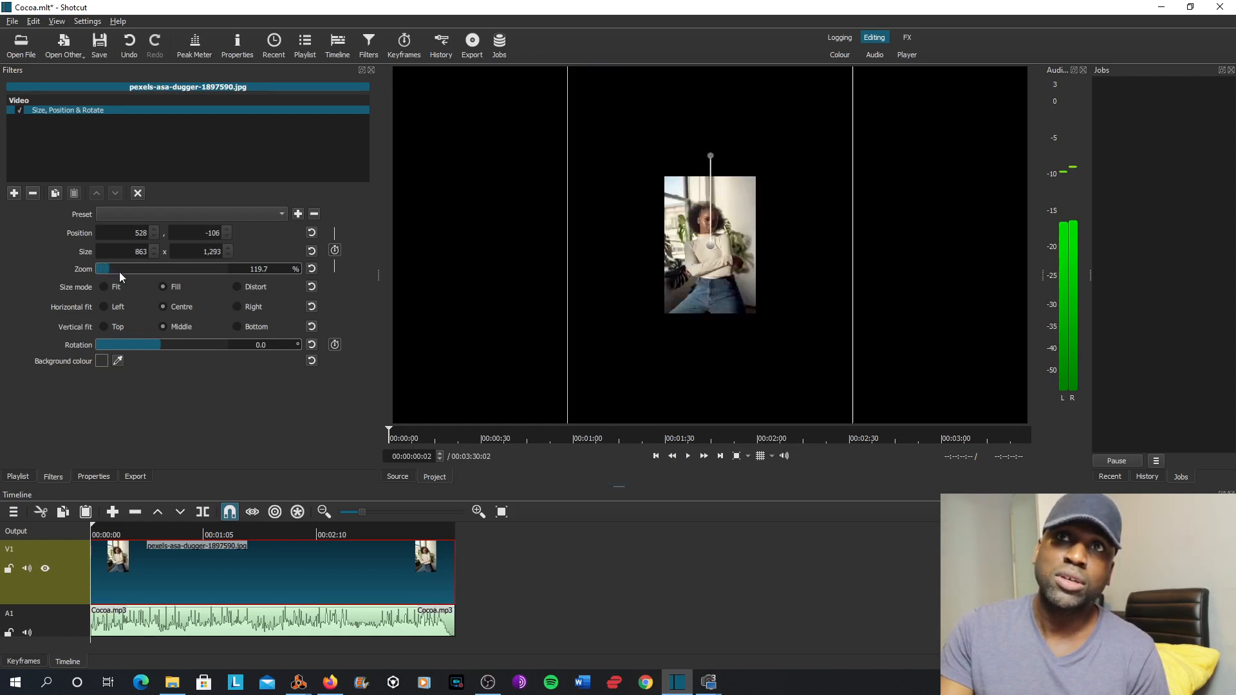
pyautogui.moveTo(119, 269); pyautogui.dragTo(139, 269)
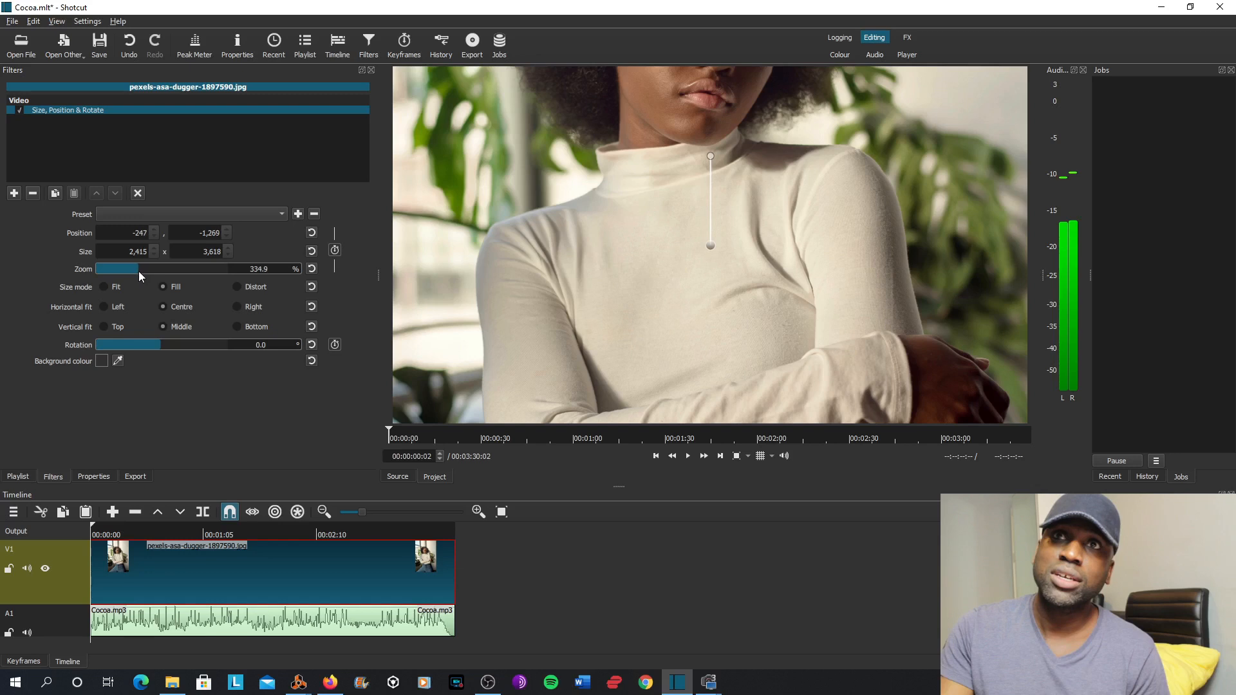
pyautogui.moveTo(138, 269); pyautogui.dragTo(113, 269)
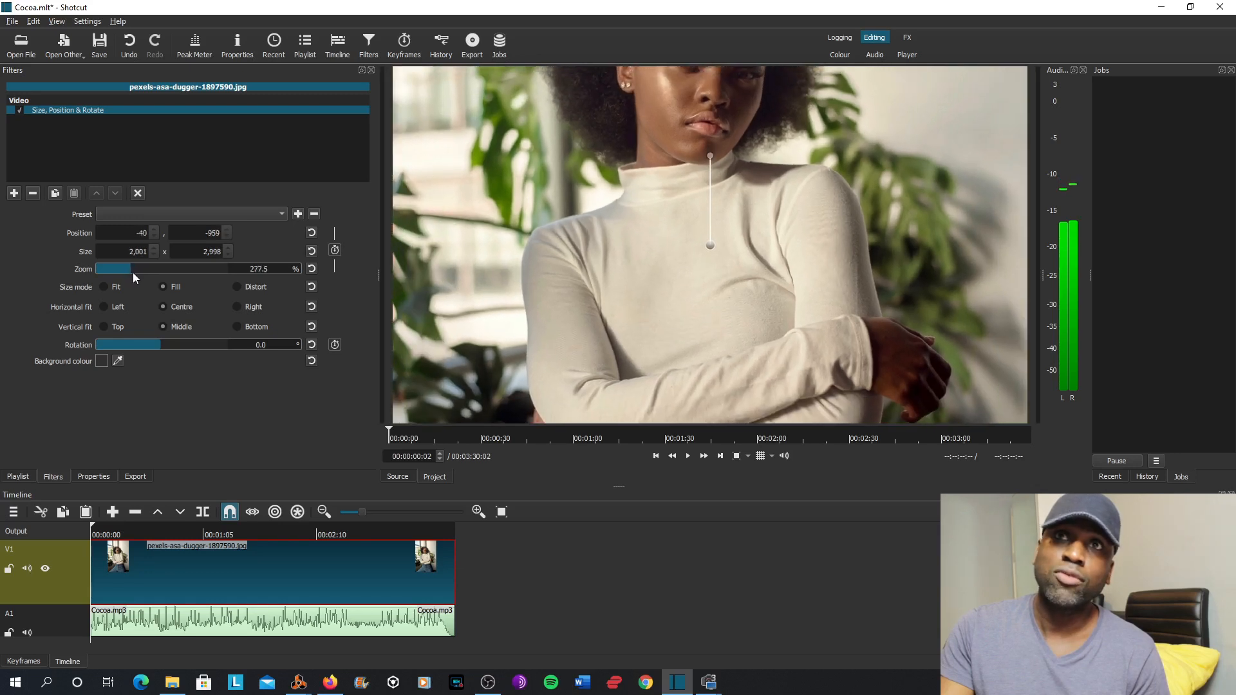
pyautogui.moveTo(134, 269); pyautogui.dragTo(122, 269)
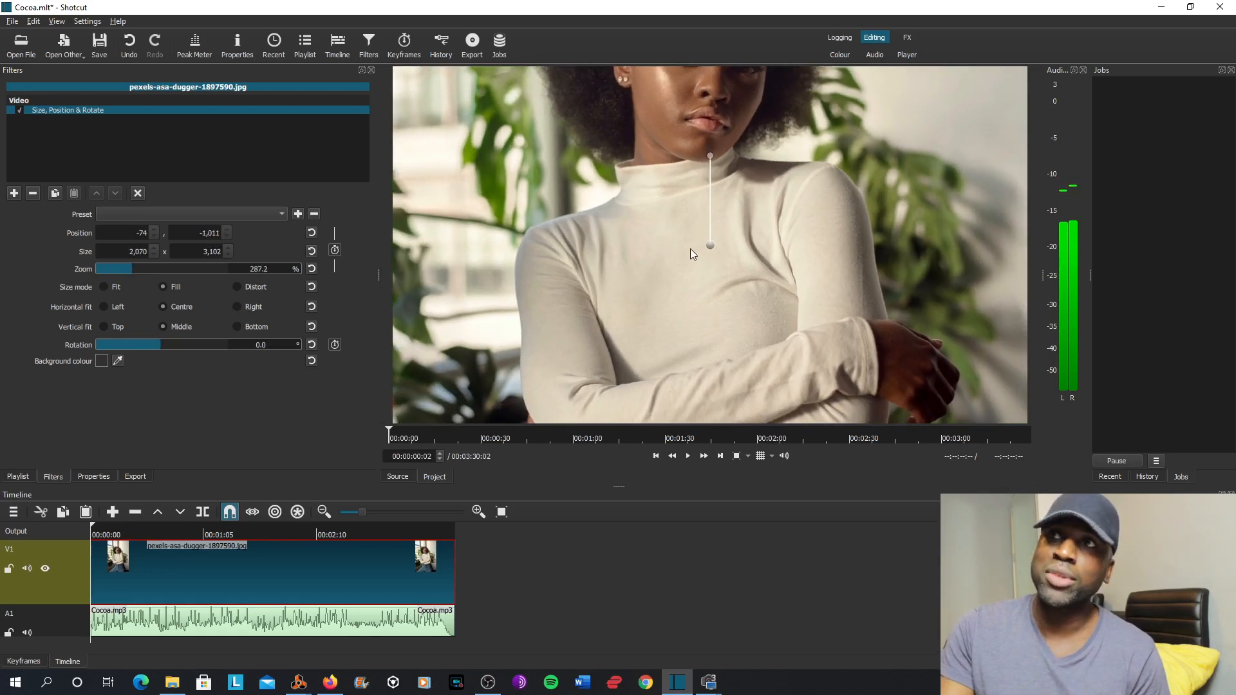
pyautogui.moveTo(709, 245); pyautogui.dragTo(709, 316)
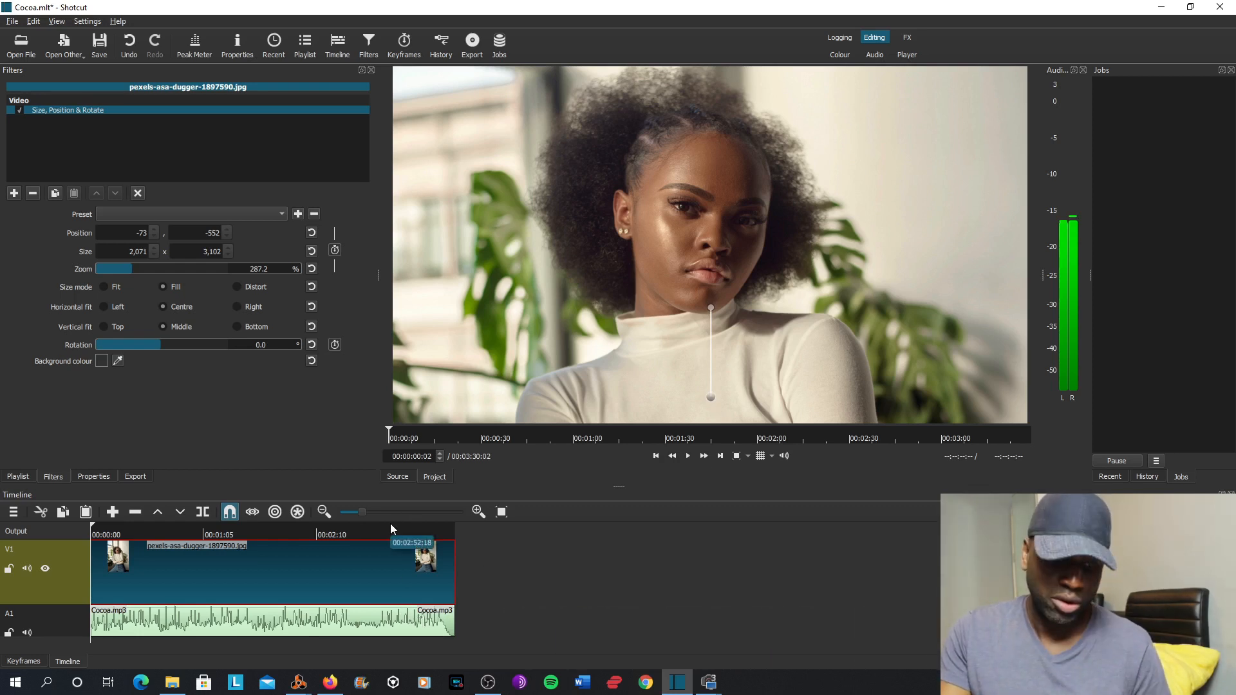
# Step: Export the project as a file with the YouTube preset, accepting the low disk warning
pyautogui.click(687, 456)
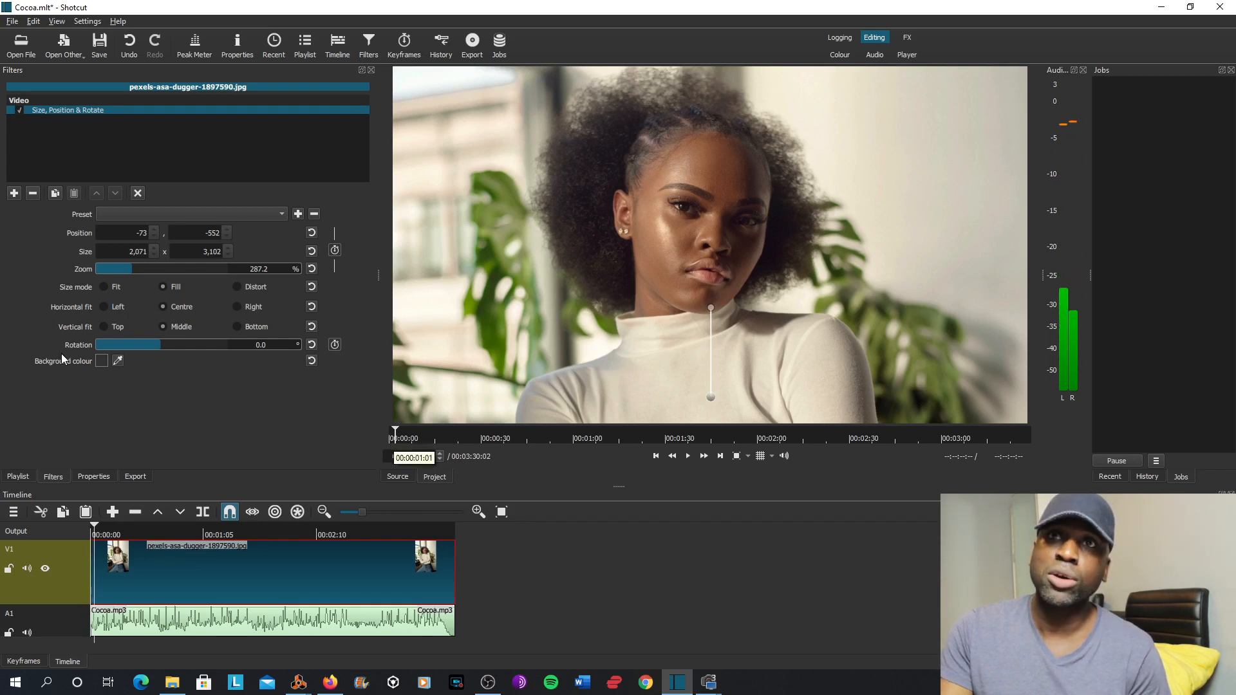
pyautogui.click(135, 476)
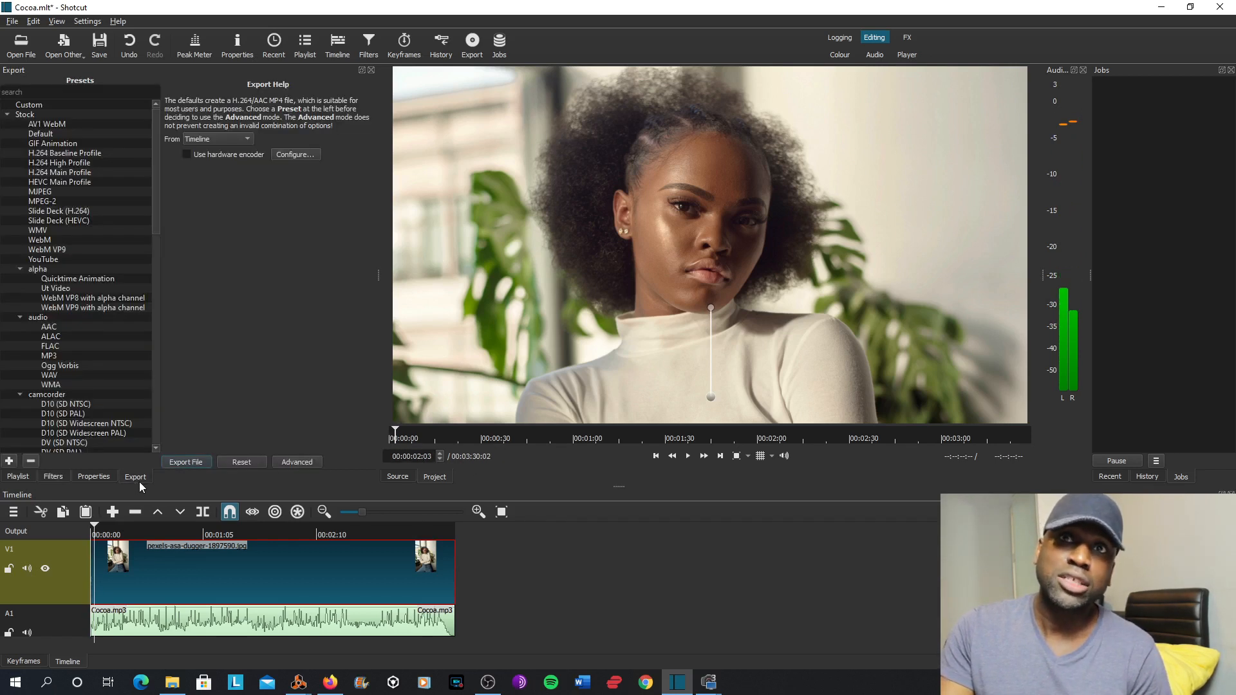
pyautogui.click(43, 259)
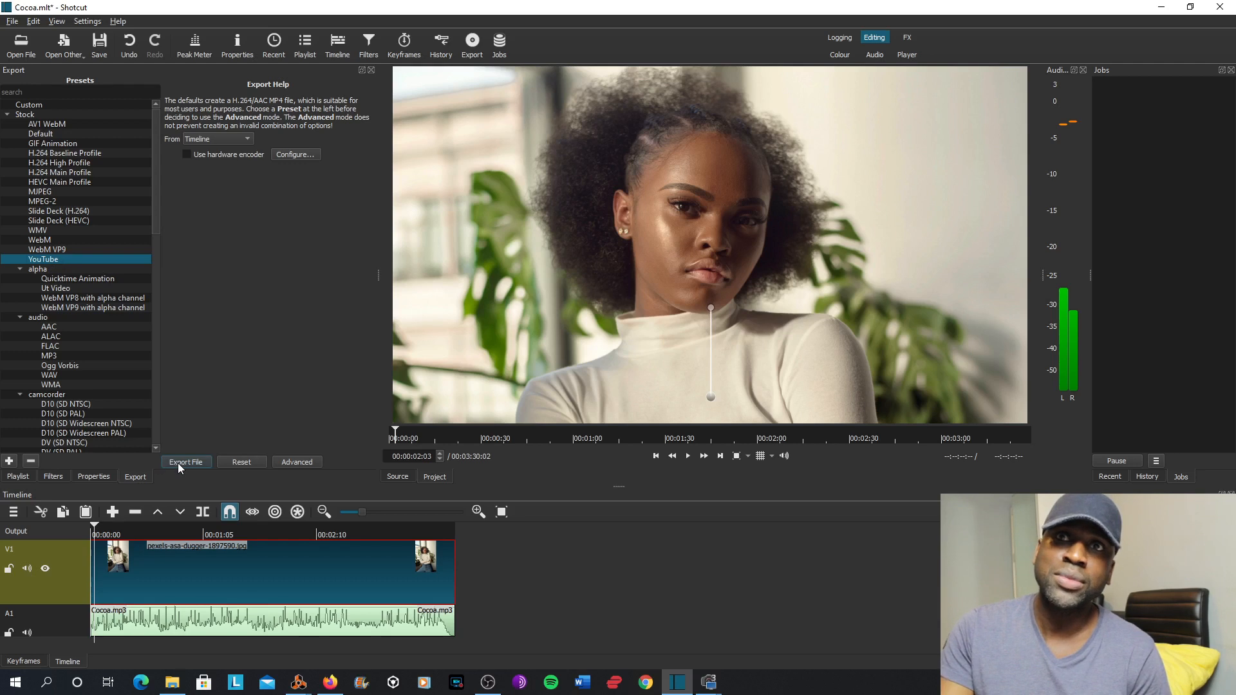
pyautogui.click(186, 462)
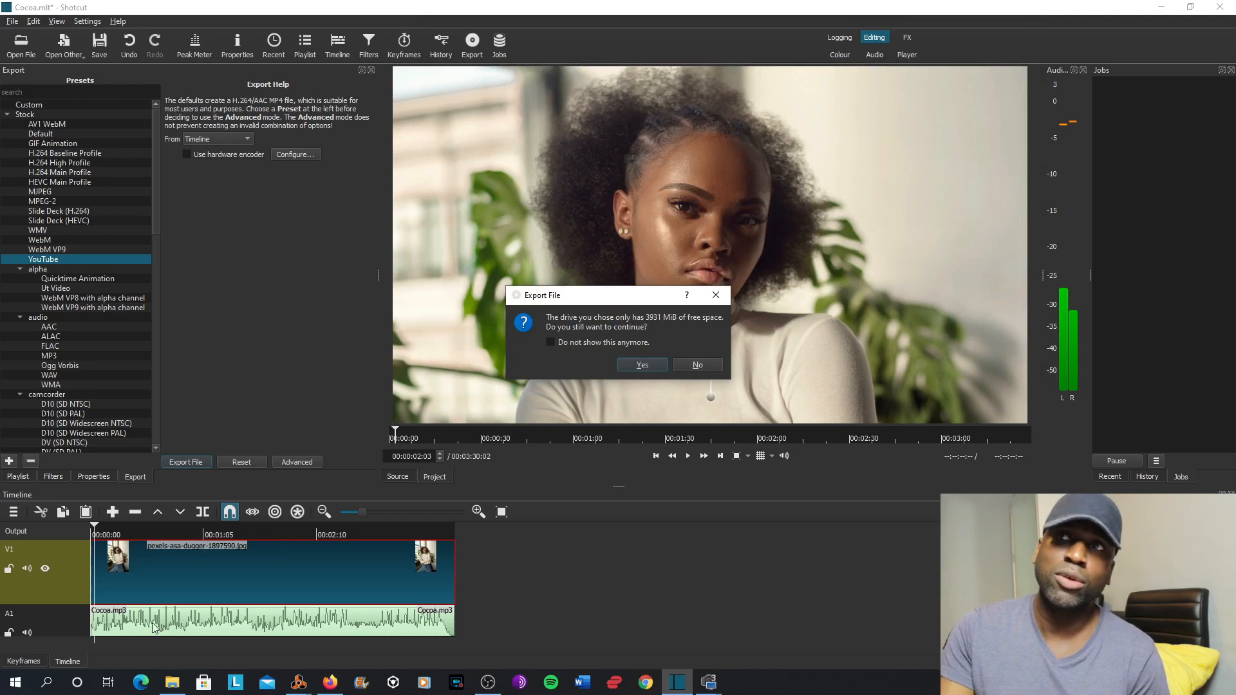
pyautogui.click(641, 364)
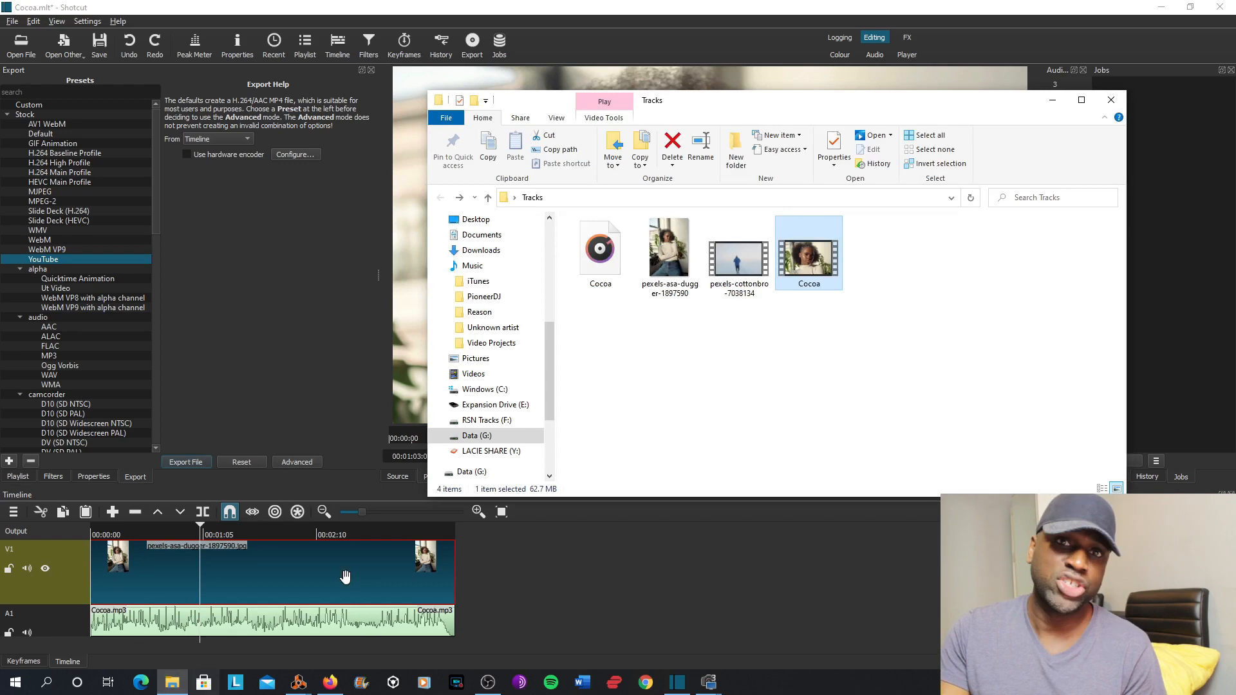
# Step: Play the exported Cocoa video from the Tracks folder via Open with
pyautogui.rightClick(808, 251)
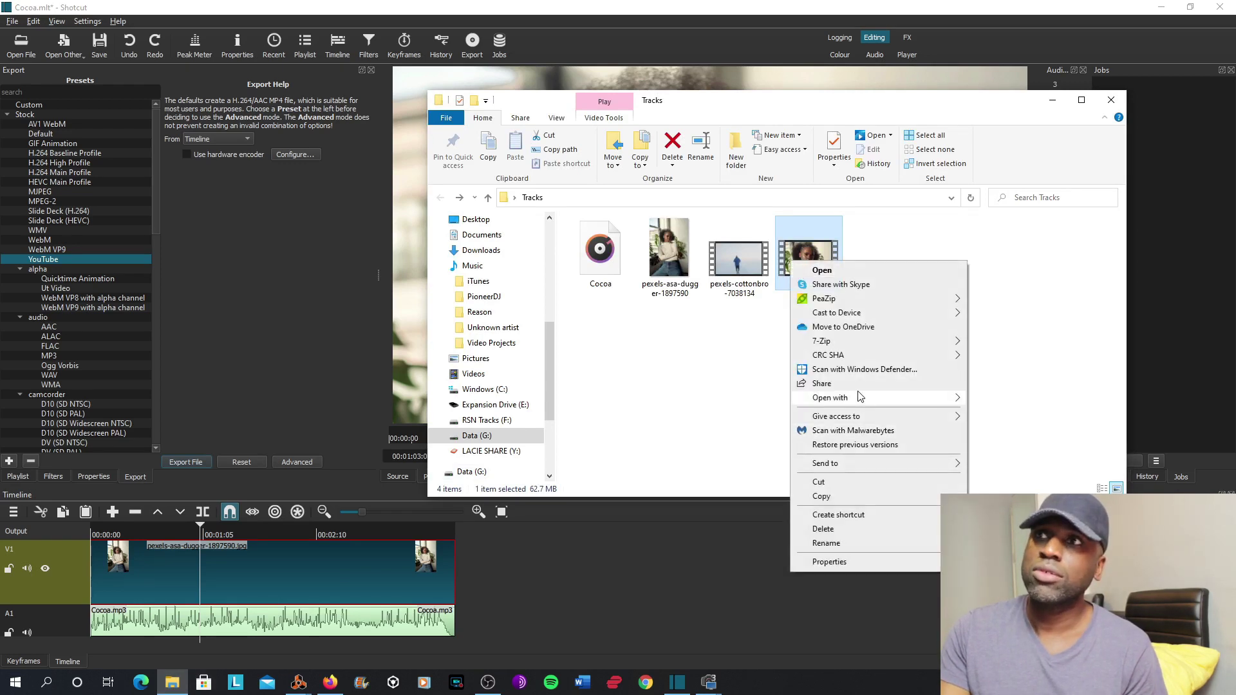
pyautogui.click(983, 466)
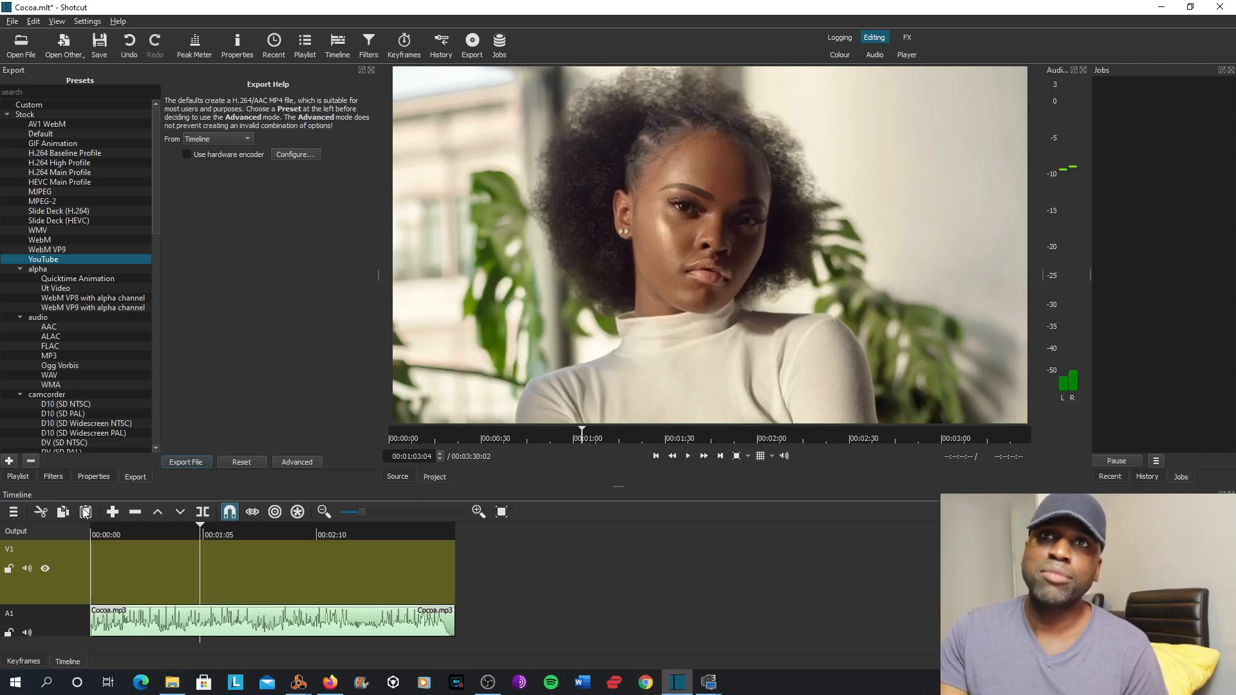
# Step: Fill V1 with repeated copies of the pexels-cottonbro clip from the Playlist
pyautogui.click(304, 40)
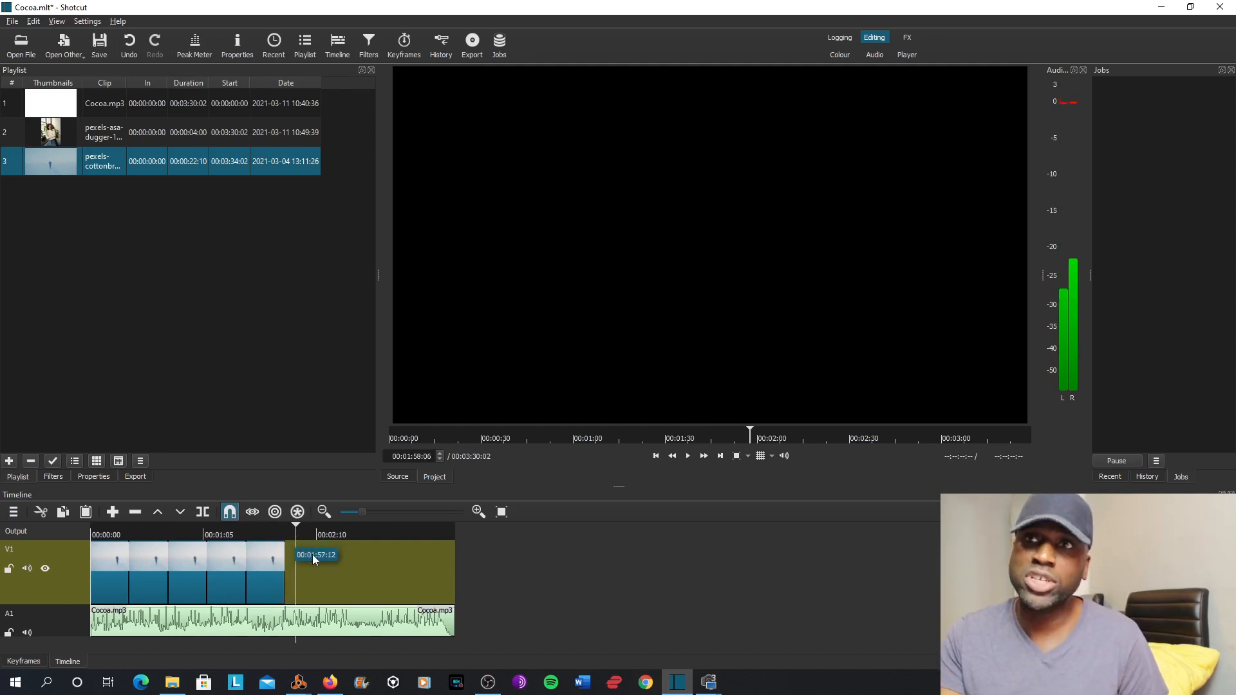
pyautogui.click(335, 535)
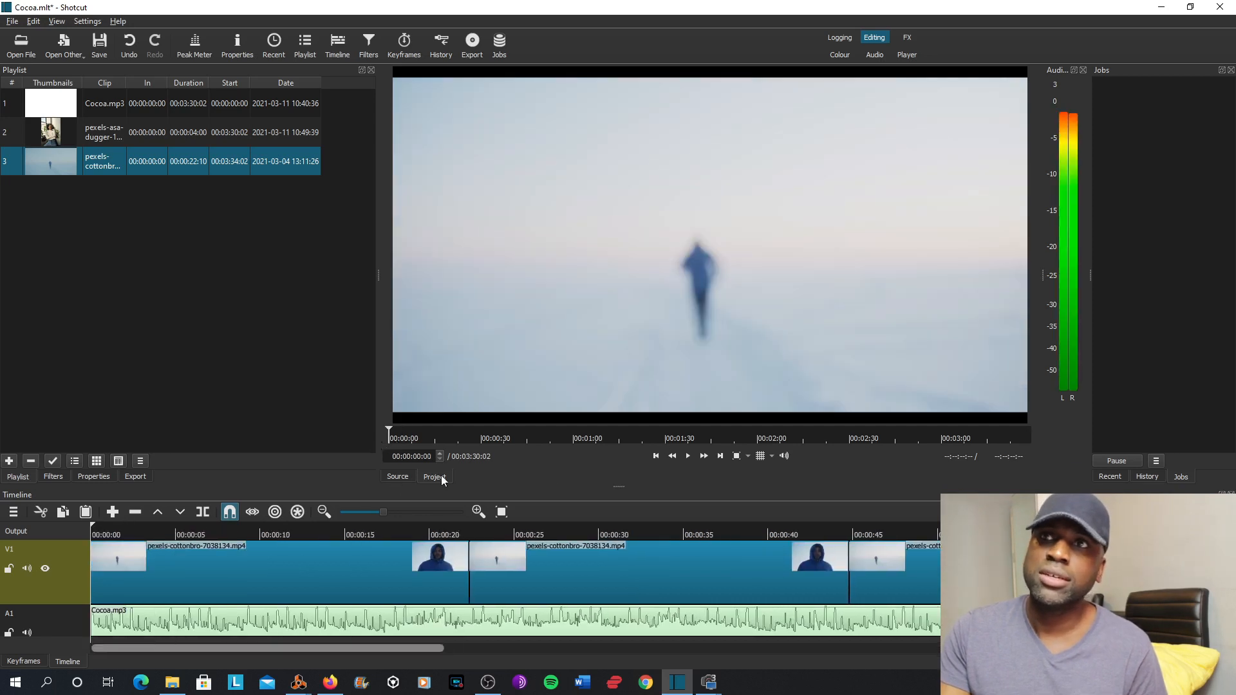
# Step: Preview the looped version, then export it with the YouTube preset under a new name
pyautogui.click(687, 456)
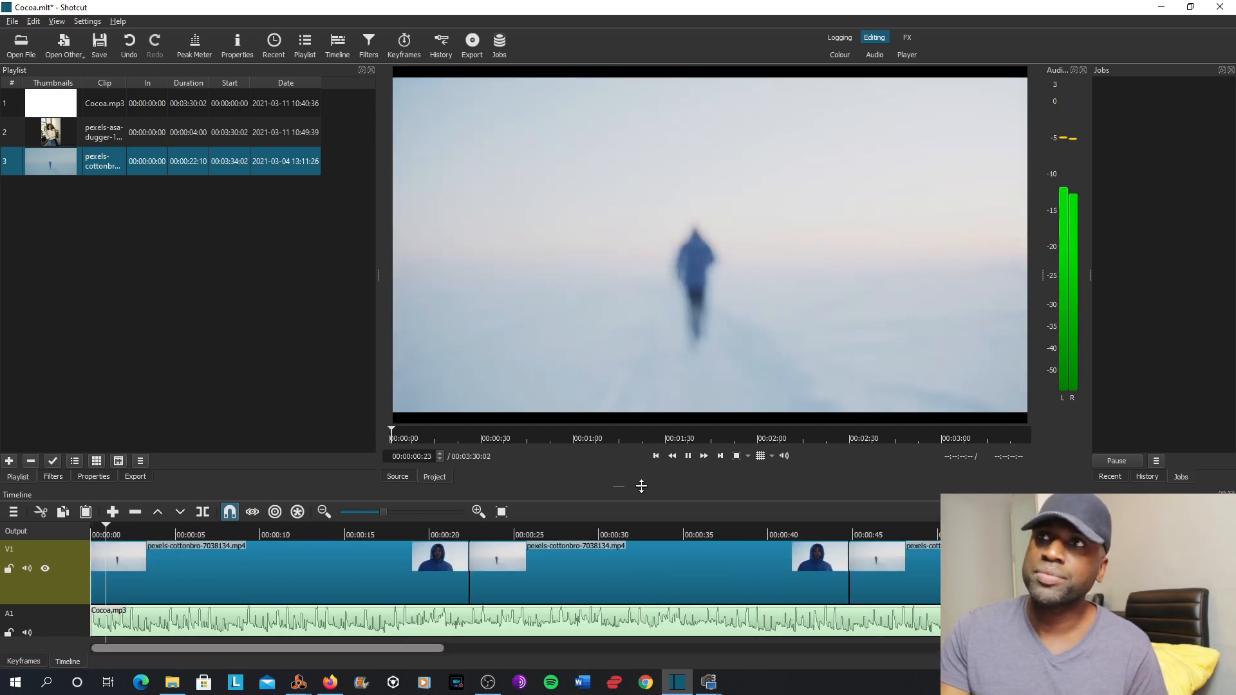
pyautogui.click(687, 456)
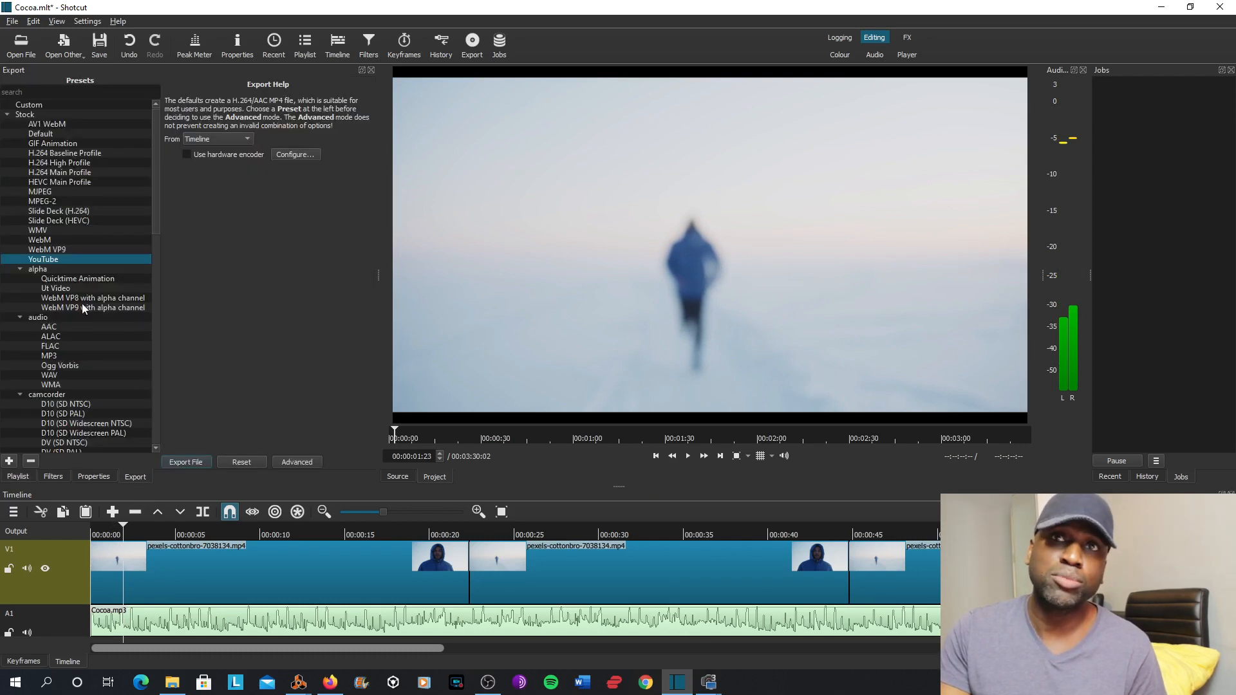
pyautogui.moveTo(43, 259)
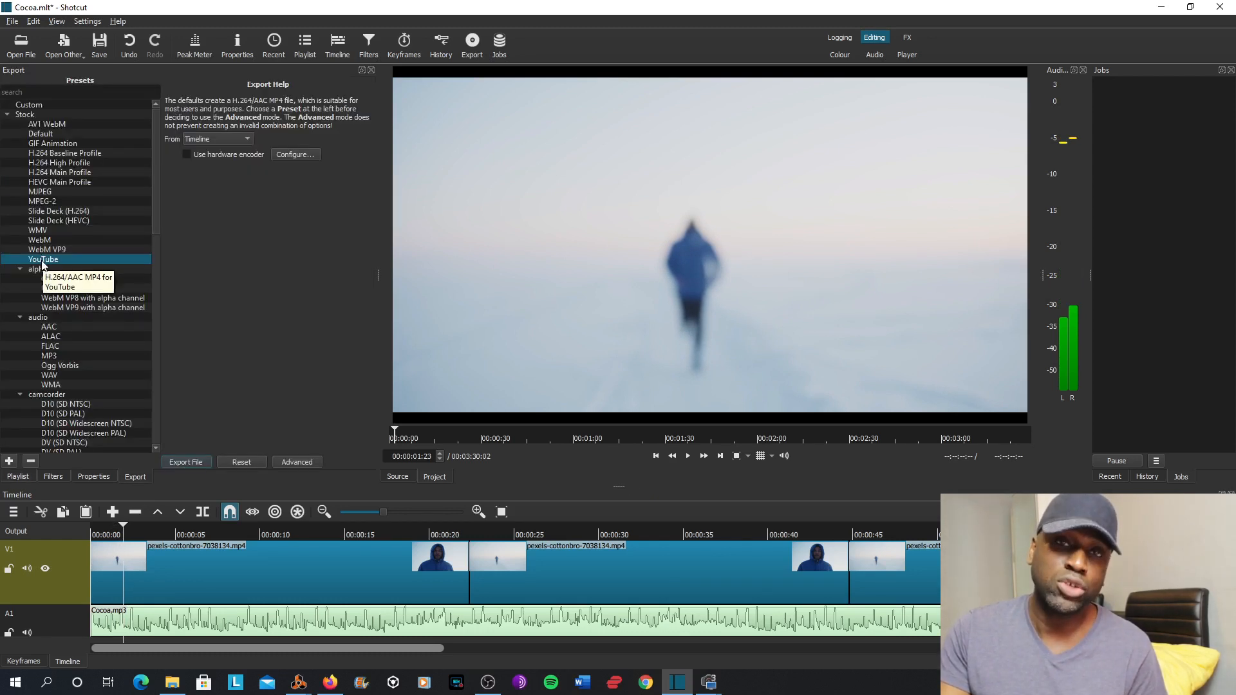
pyautogui.click(186, 461)
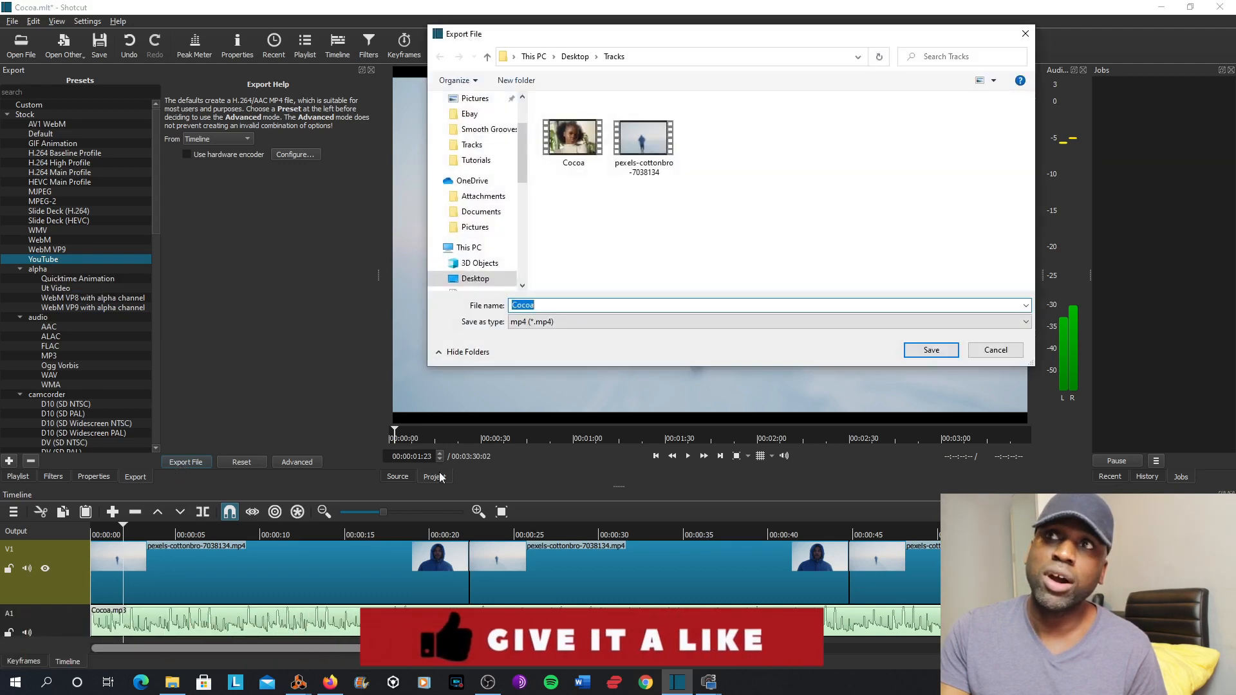
pyautogui.click(549, 304)
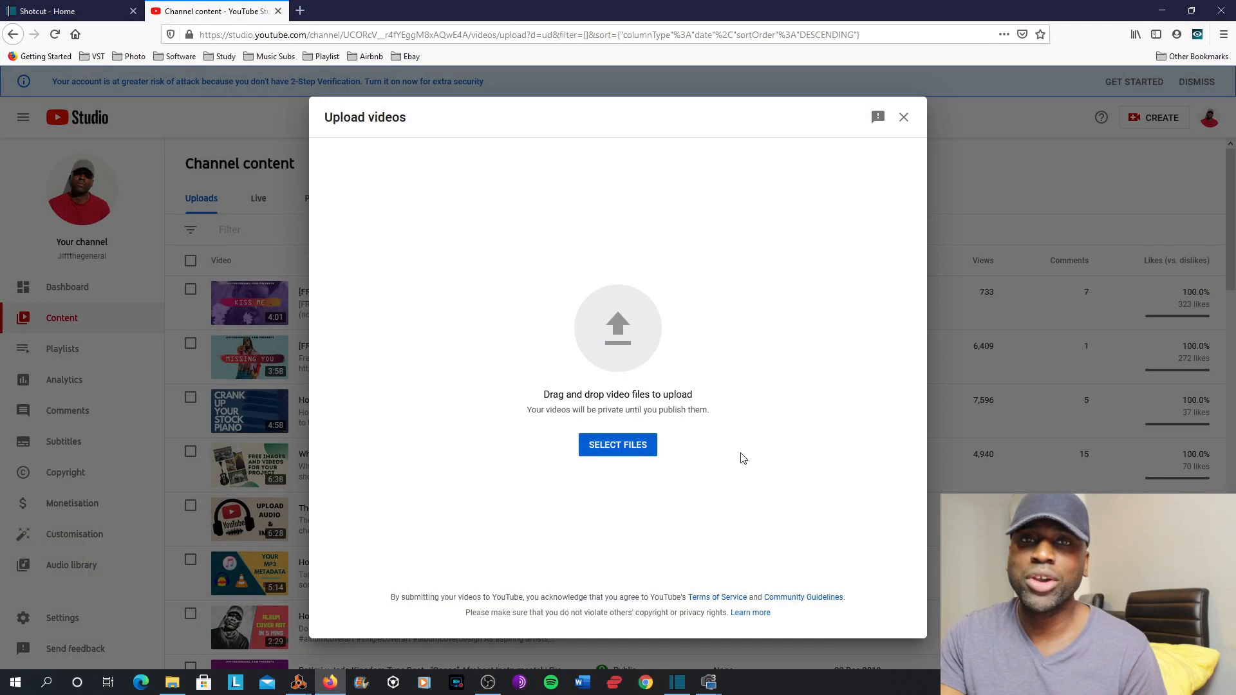
# Step: Use SELECT FILES to open the file picker showing the Tracks folder with both Cocoa exports
pyautogui.click(617, 445)
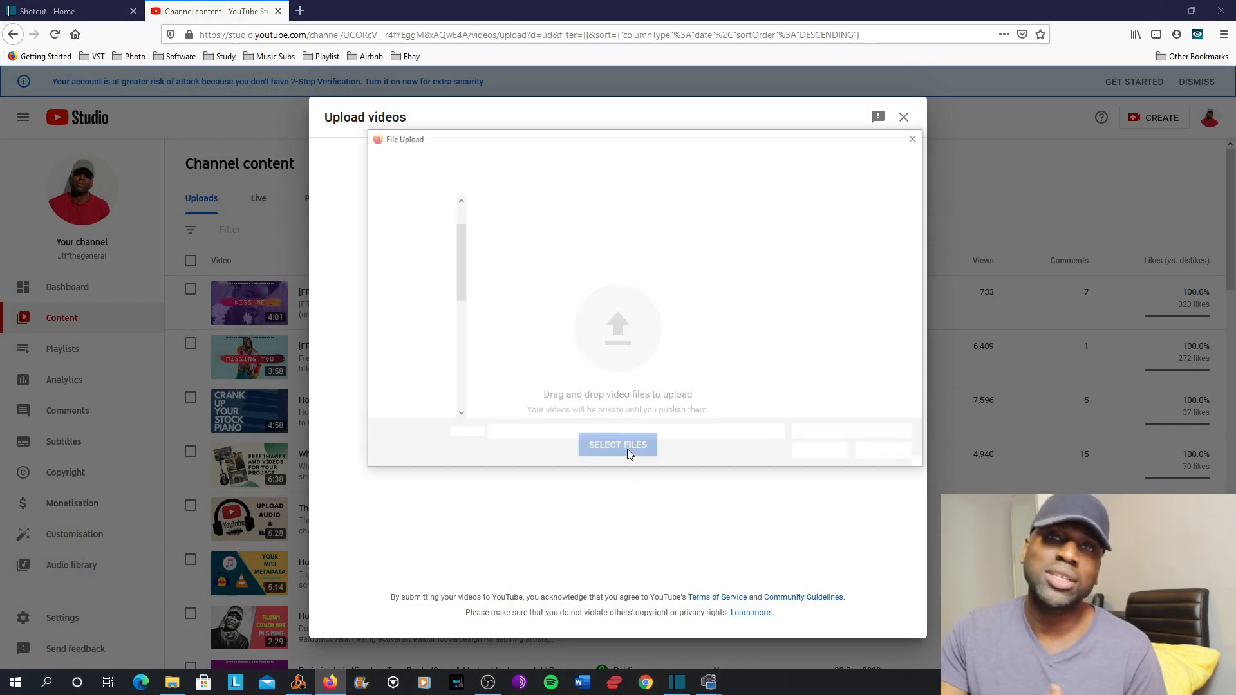
pyautogui.click(617, 445)
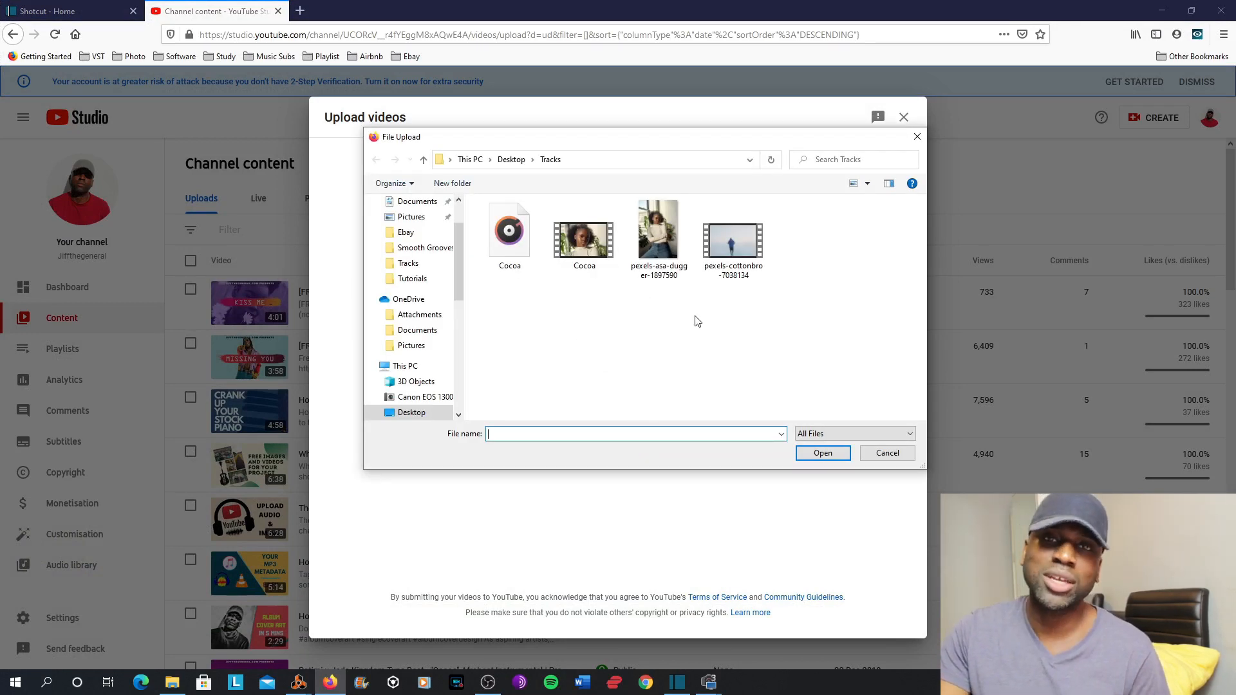